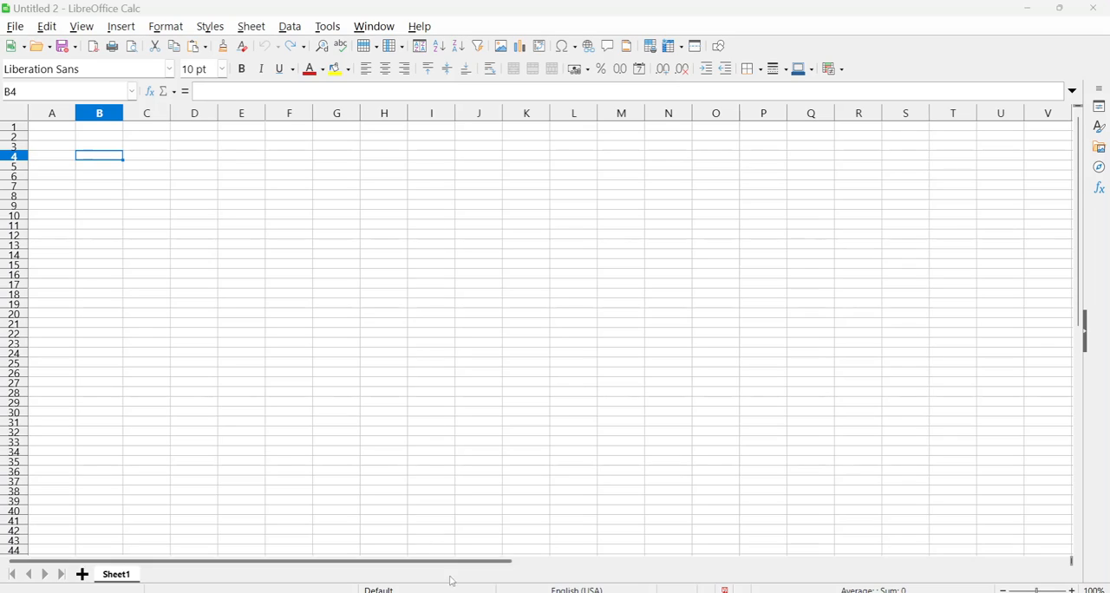
pyautogui.moveTo(742, 490)
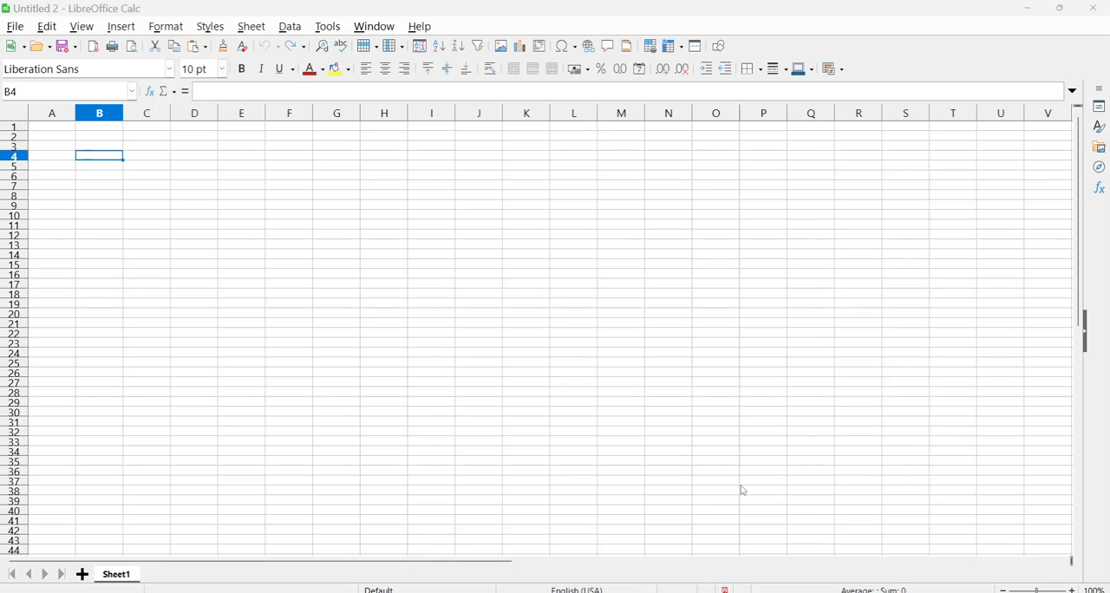
pyautogui.moveTo(741, 473)
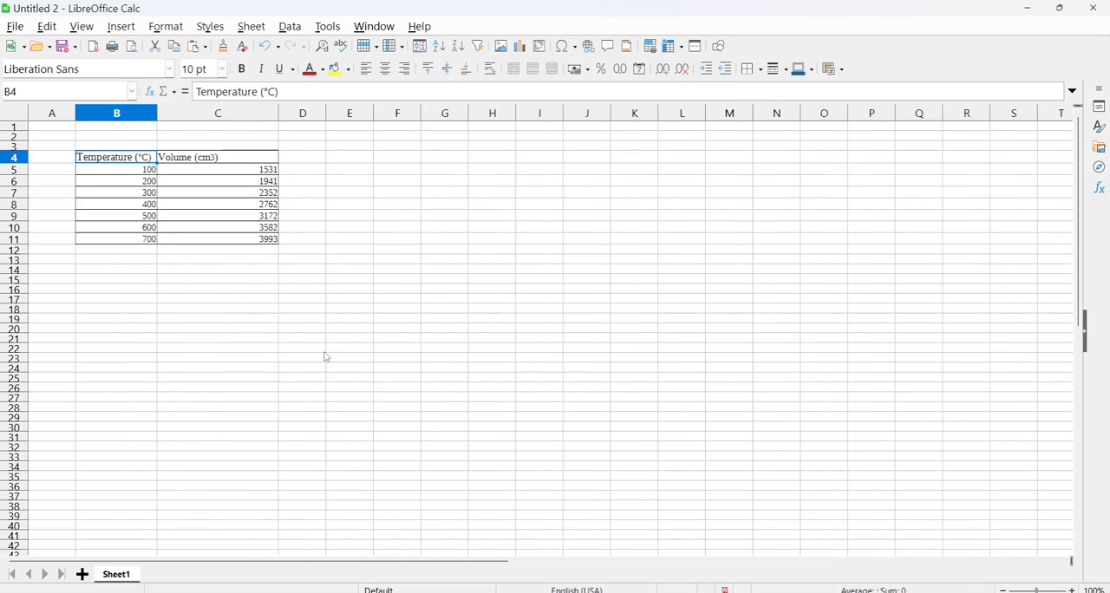
pyautogui.moveTo(128, 166)
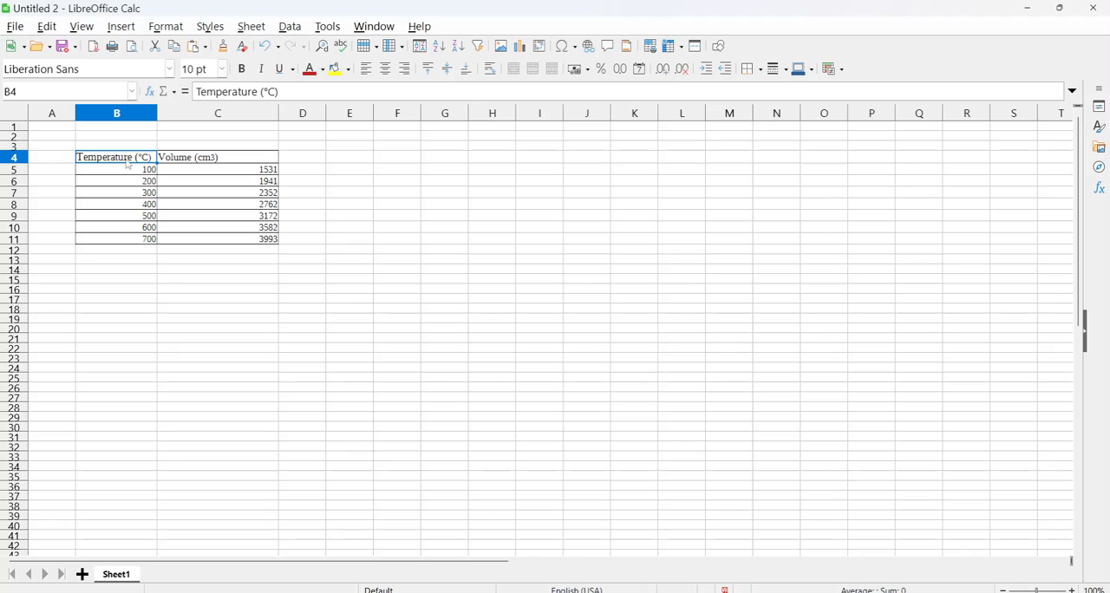
# Select the temperature and volume table B4:C11 as the chart's data range.
pyautogui.moveTo(113, 157); pyautogui.dragTo(230, 238)
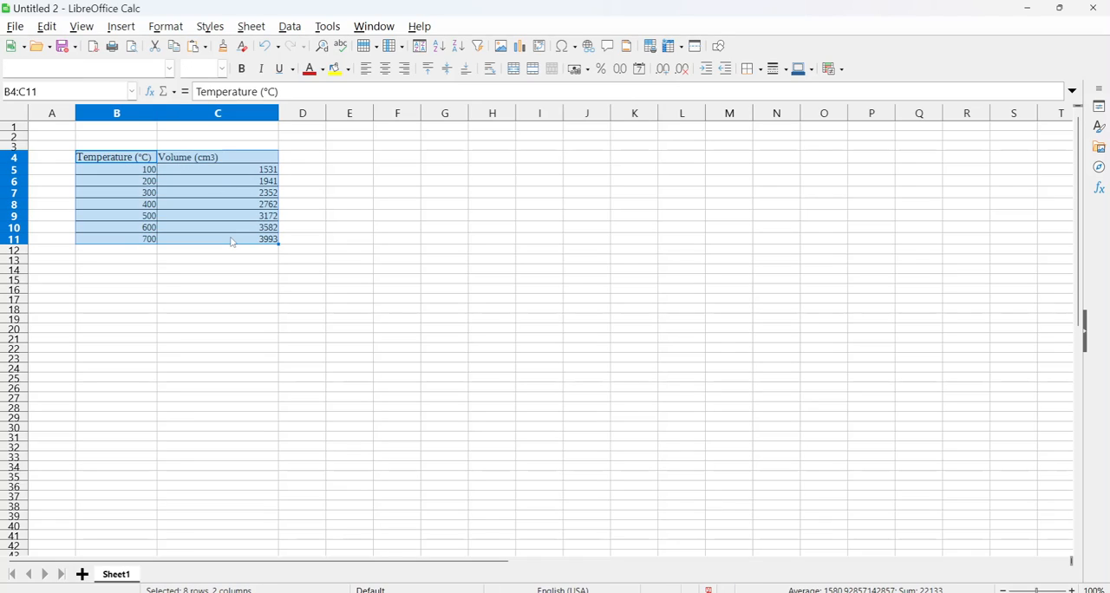
pyautogui.moveTo(231, 241)
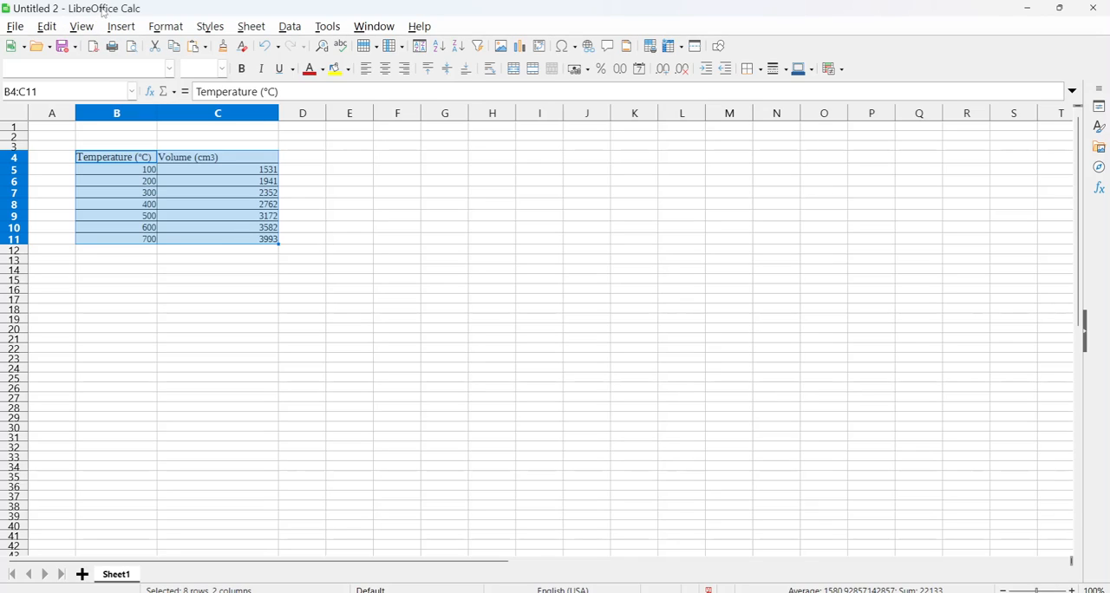
pyautogui.moveTo(486, 136)
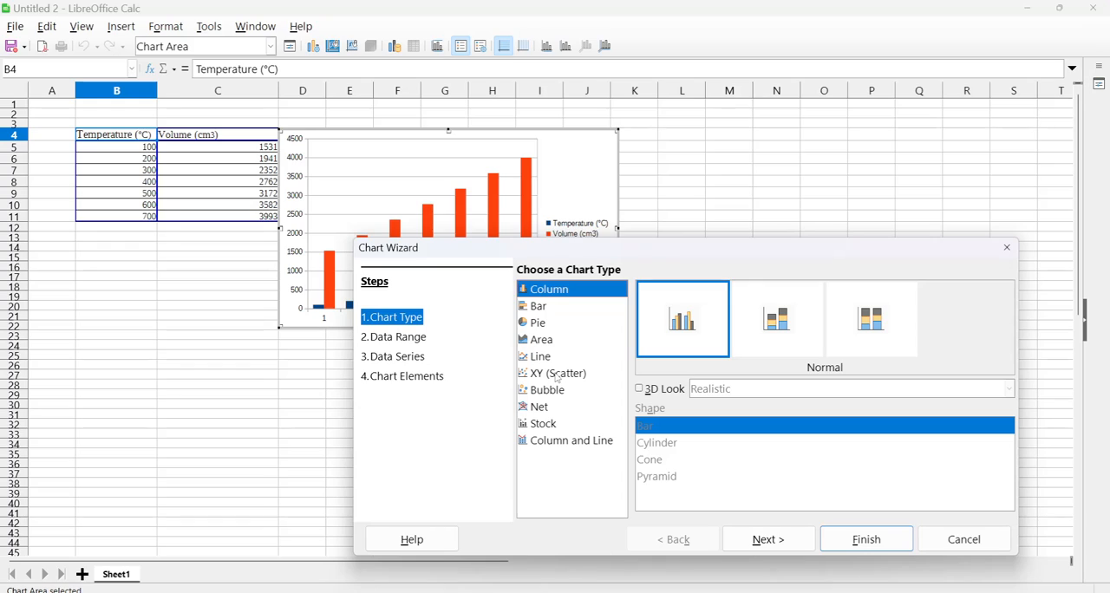
# Choose XY (Scatter) as the chart type after briefly trying Line.
pyautogui.click(553, 373)
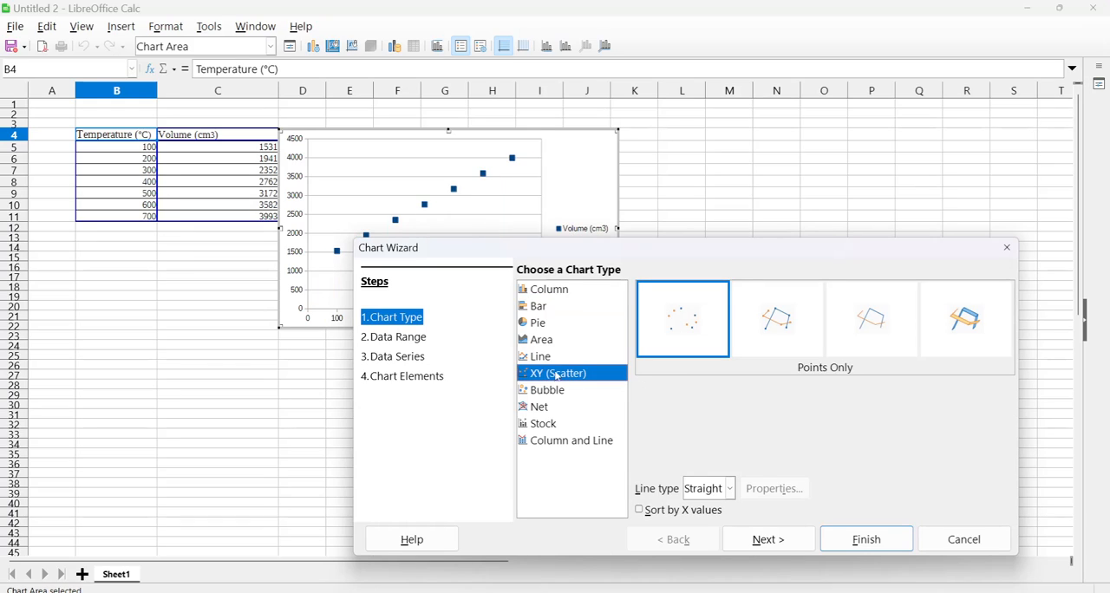
pyautogui.click(541, 356)
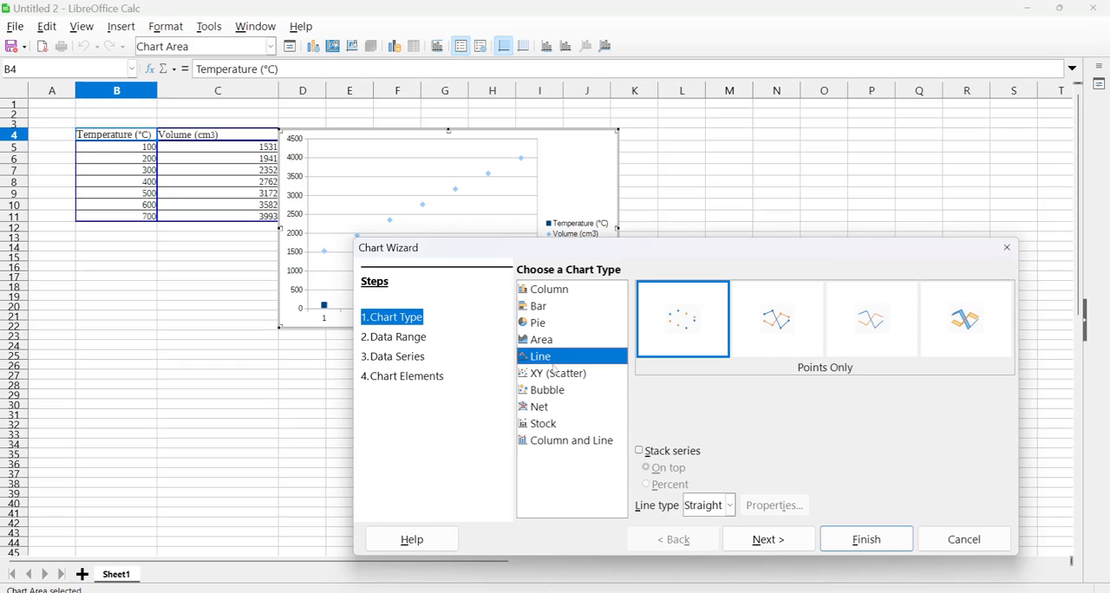
pyautogui.click(559, 373)
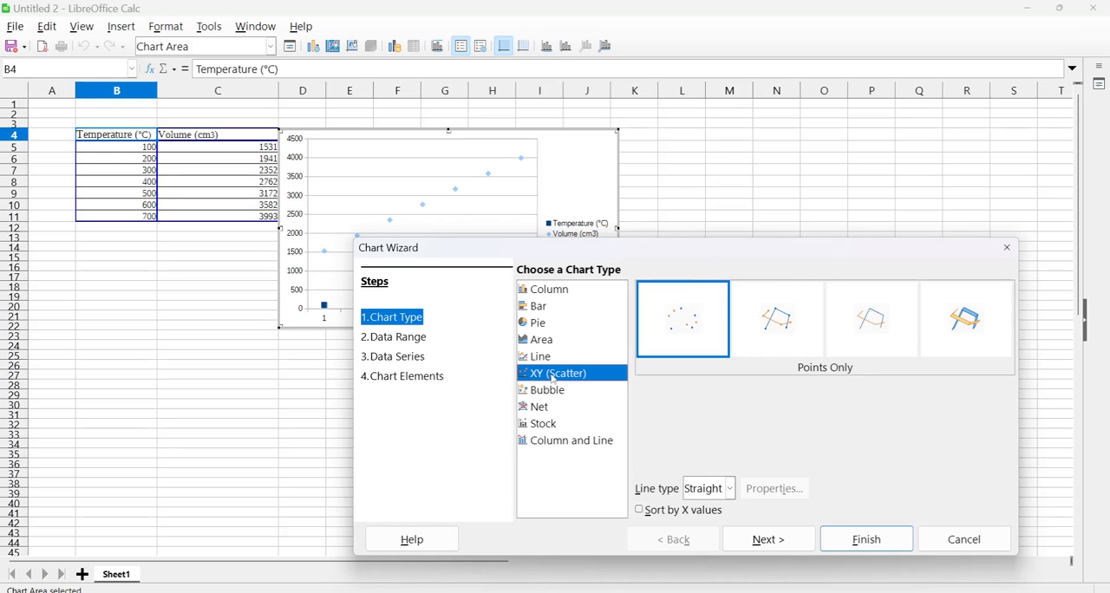
# Show the scatter as Points and Lines and continue to the chart elements step.
pyautogui.click(777, 319)
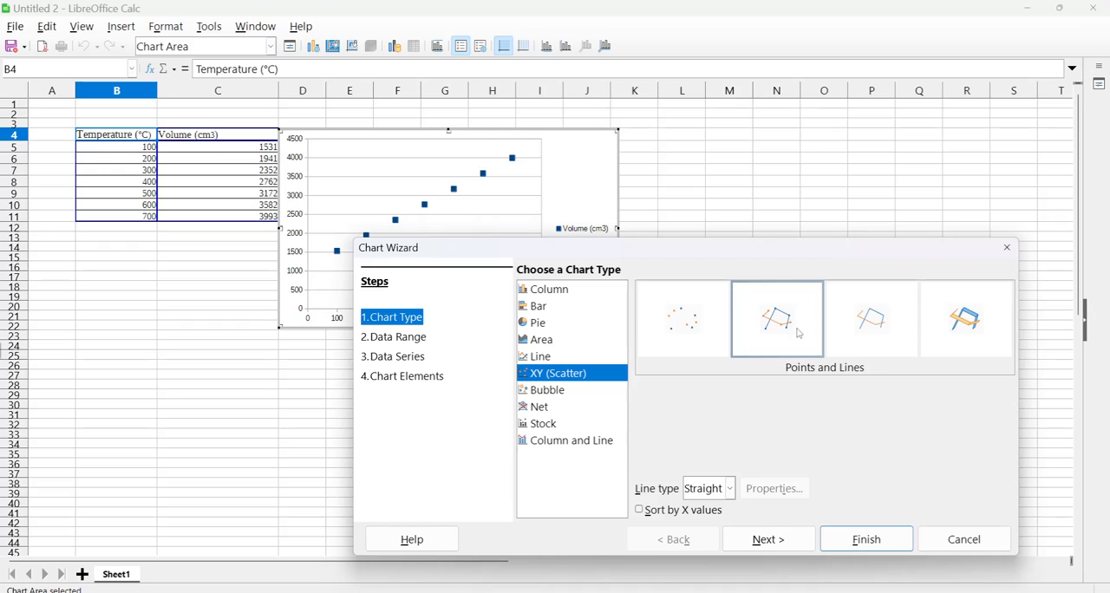
pyautogui.click(776, 318)
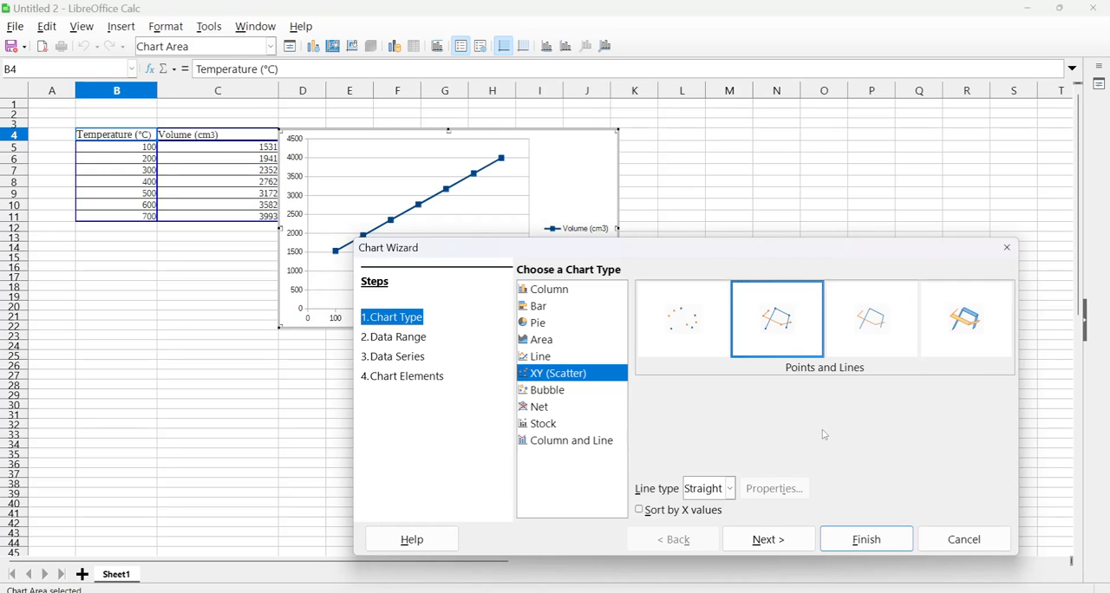
pyautogui.moveTo(827, 446)
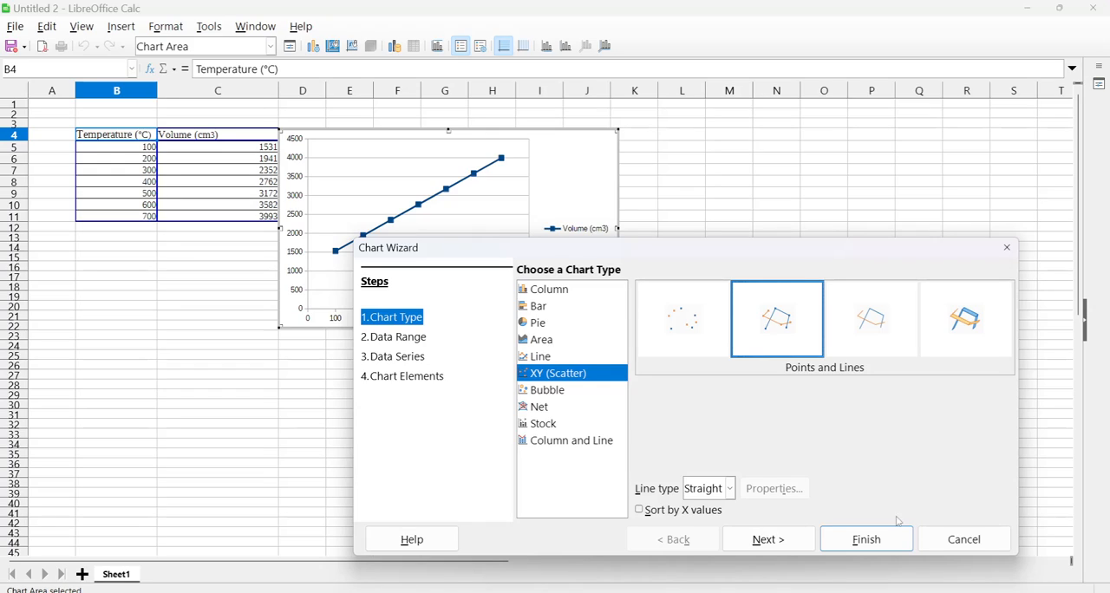
pyautogui.click(767, 539)
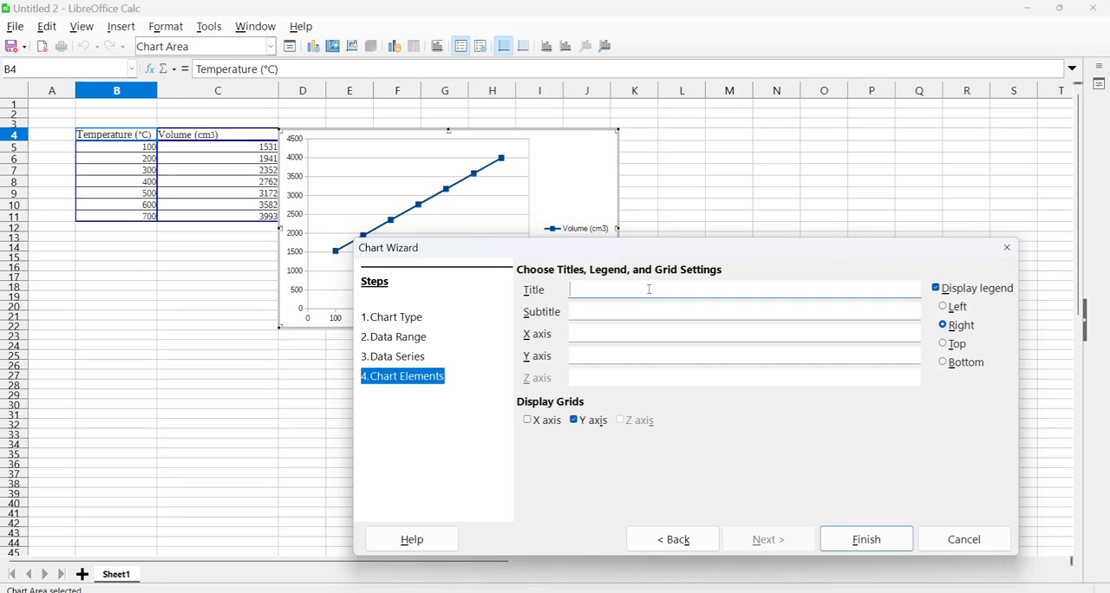
pyautogui.moveTo(638, 295)
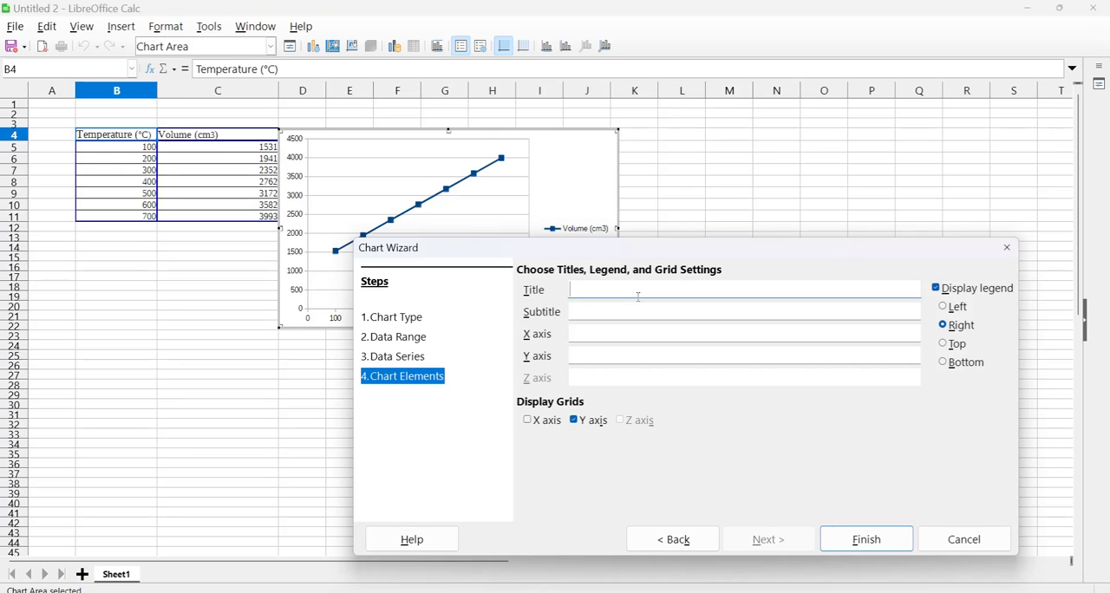
# Enter the chart title Lab 1 and subtitle Temperature VS volume.
pyautogui.write('Tem')
pyautogui.write('Lab 1')
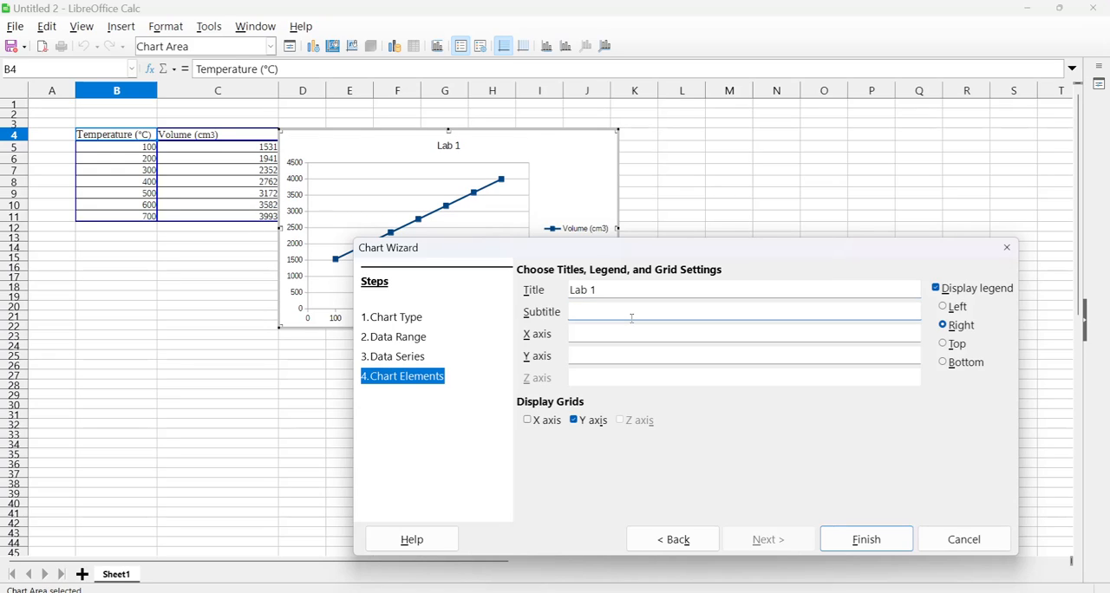
pyautogui.write('Temperature,V')
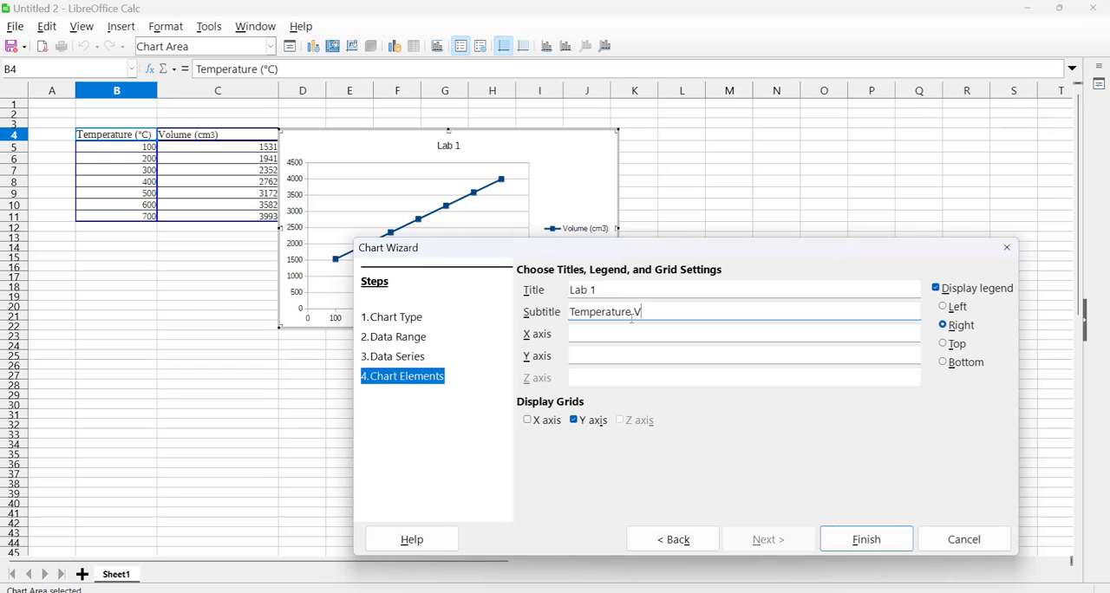
pyautogui.write('S volume')
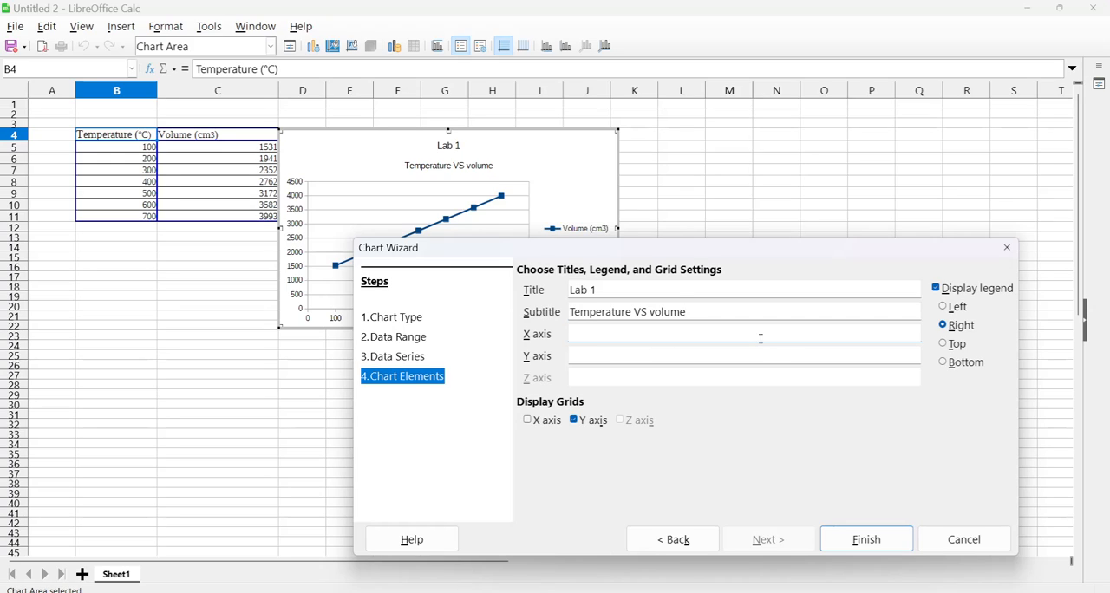
# Label the axes Temperature and Volume and finish placing the chart on the sheet.
pyautogui.write('Temperature')
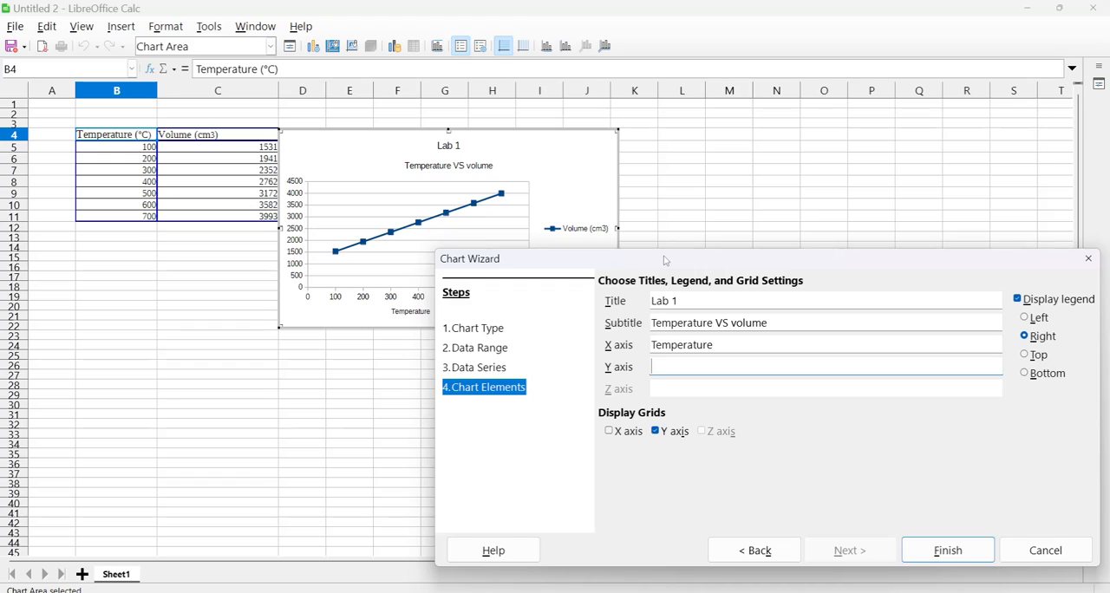
pyautogui.write('Volume')
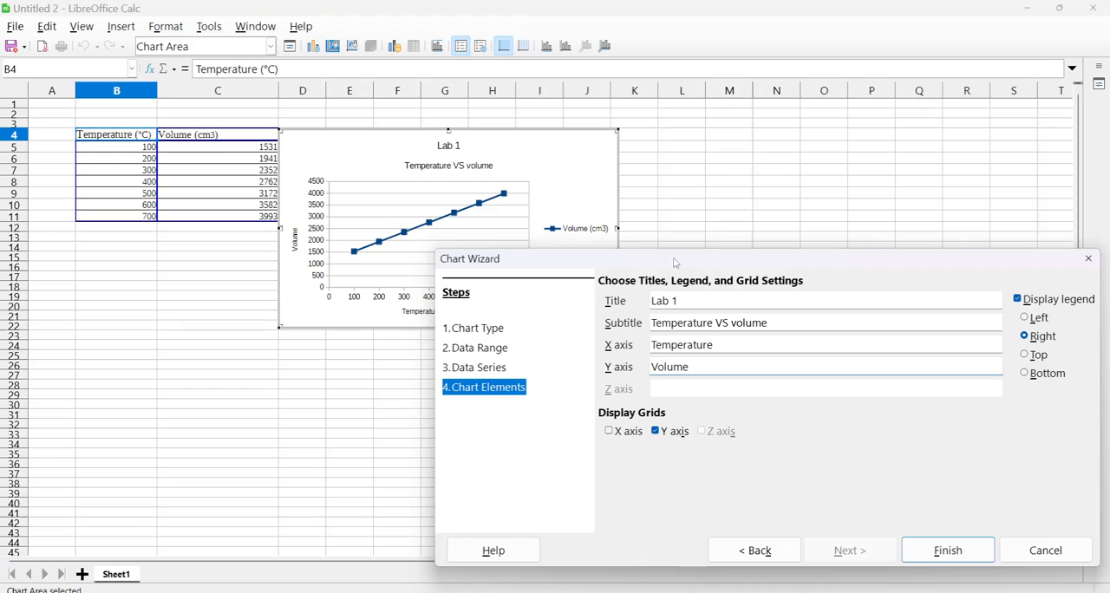
pyautogui.click(824, 366)
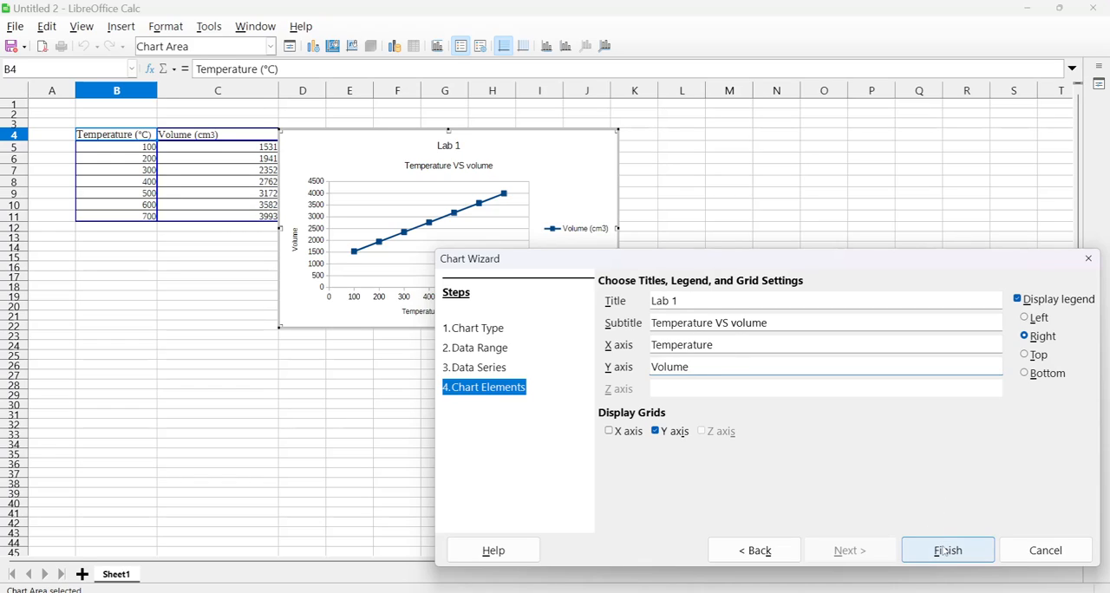
pyautogui.click(948, 550)
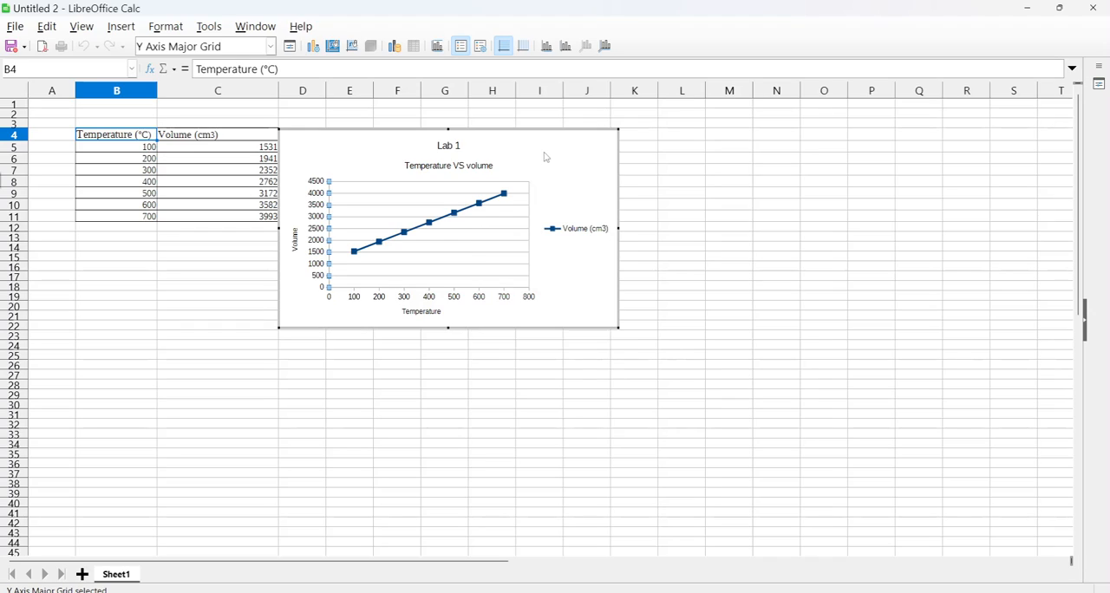
pyautogui.moveTo(542, 148)
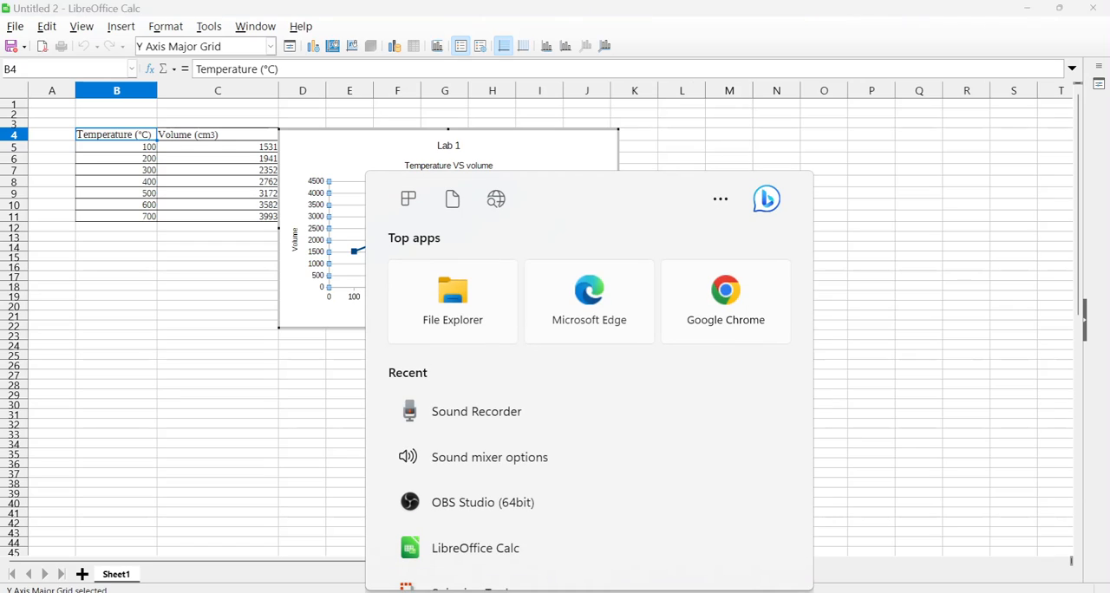
# Launch Snipping Tool, capture the table and chart, and save it as lab1chart PNG in Pictures.
pyautogui.write('snip')
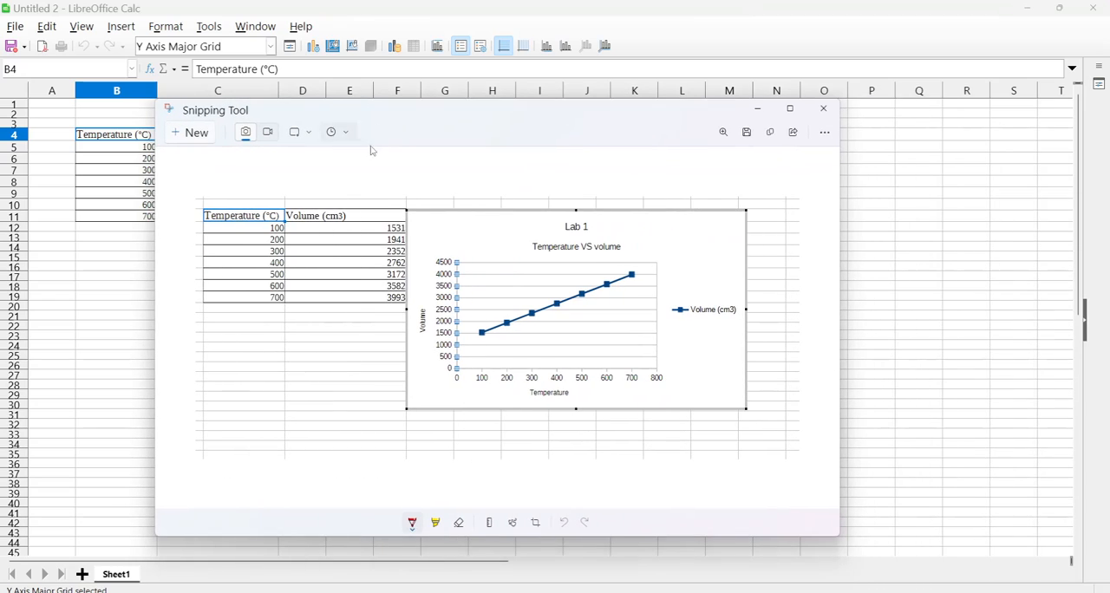
pyautogui.moveTo(746, 132)
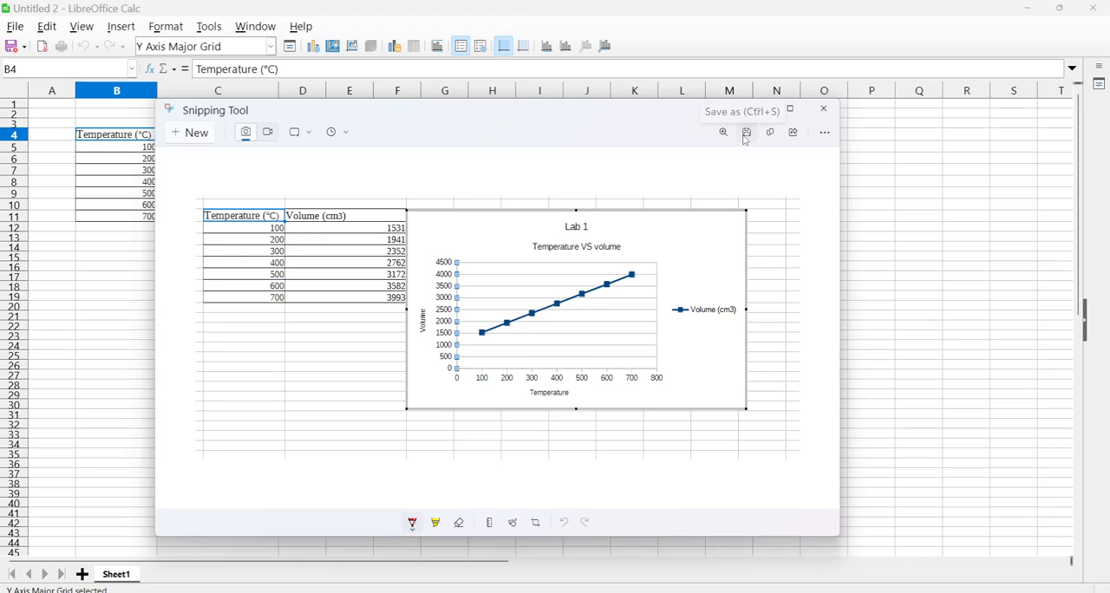
pyautogui.click(746, 132)
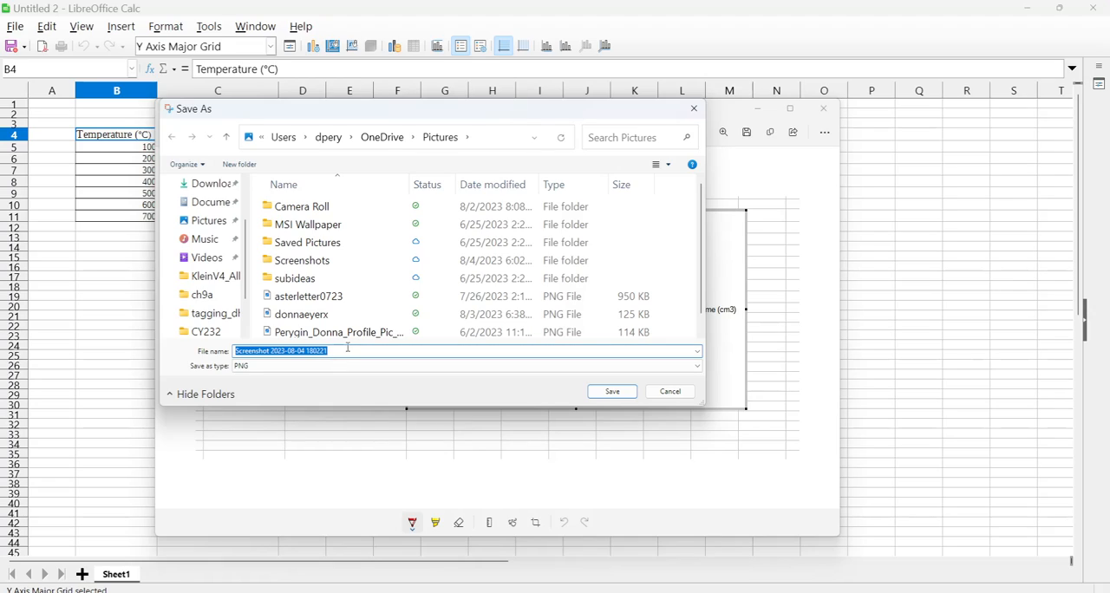
pyautogui.write('lab1chart')
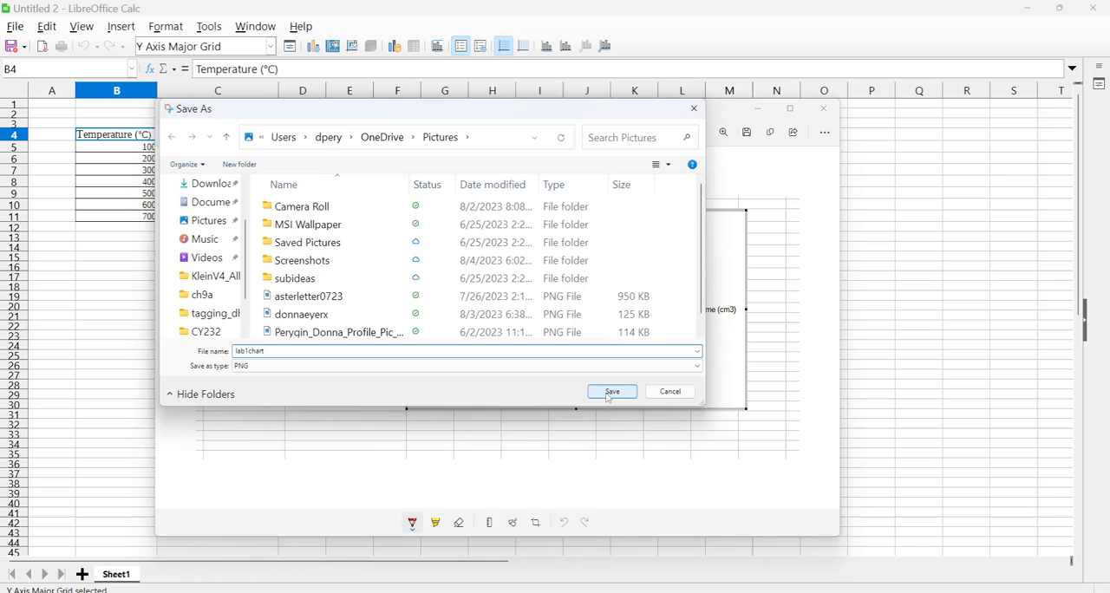
pyautogui.click(612, 391)
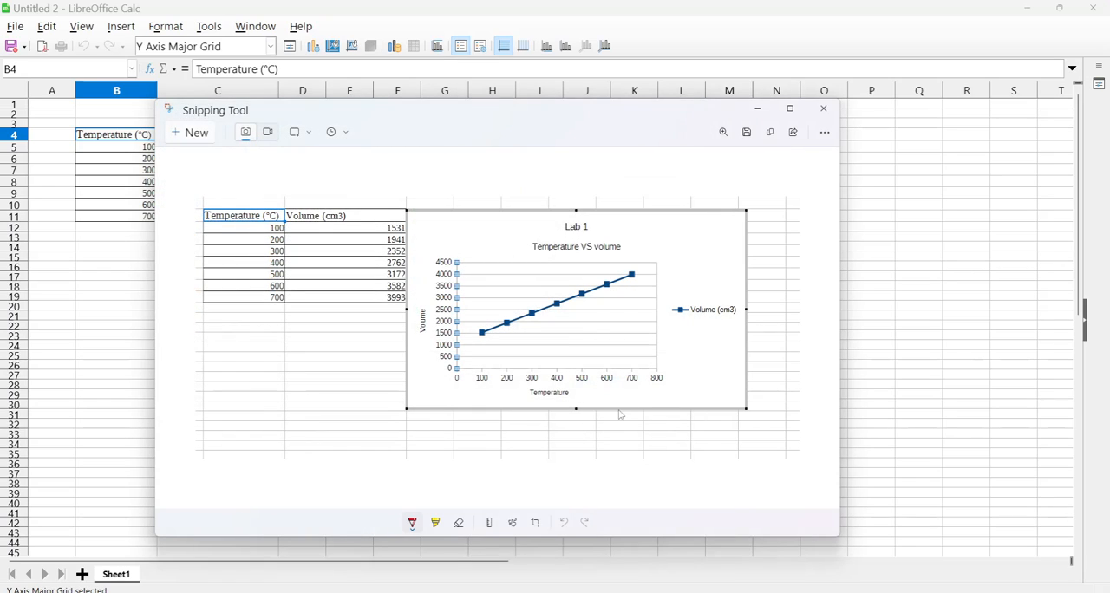
pyautogui.moveTo(620, 417)
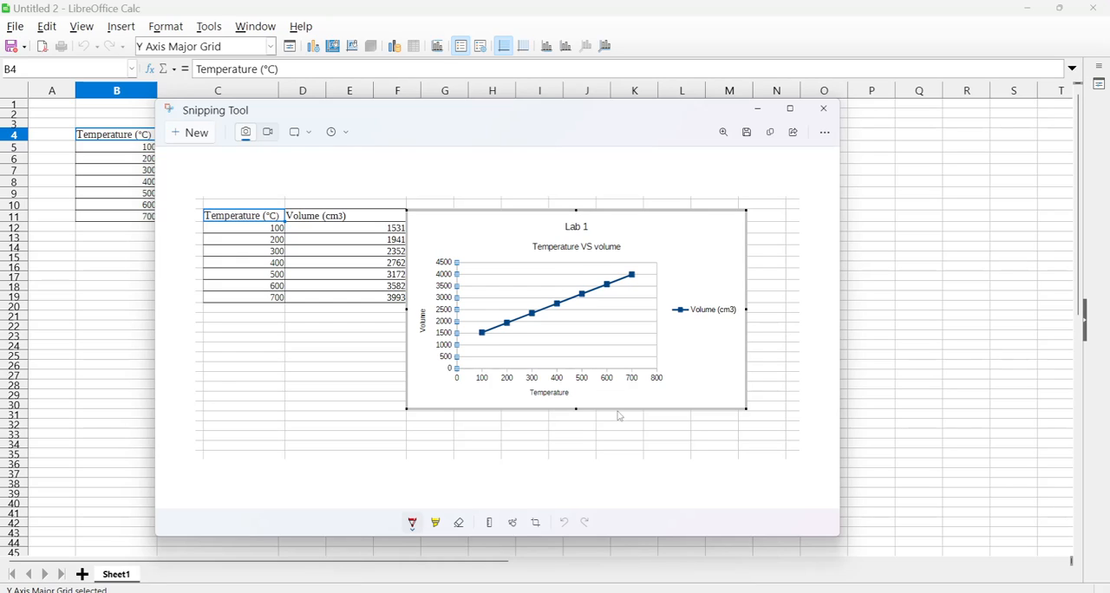
pyautogui.moveTo(305, 119)
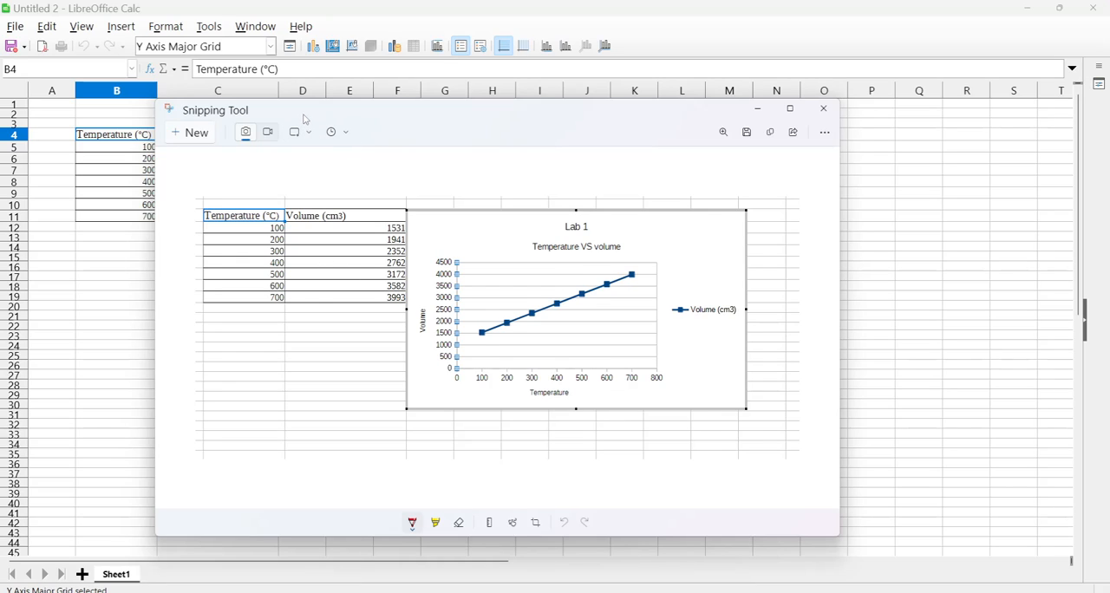
# Drag the Snipping Tool window aside so the spreadsheet chart shows again.
pyautogui.moveTo(303, 109); pyautogui.dragTo(399, 108)
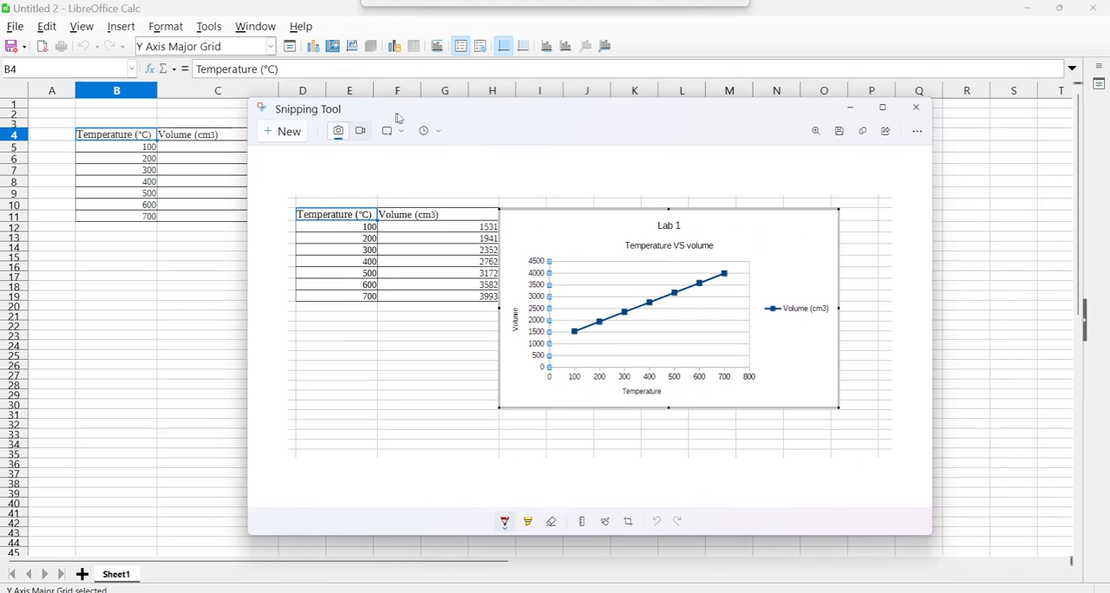
pyautogui.moveTo(396, 109); pyautogui.dragTo(305, 115)
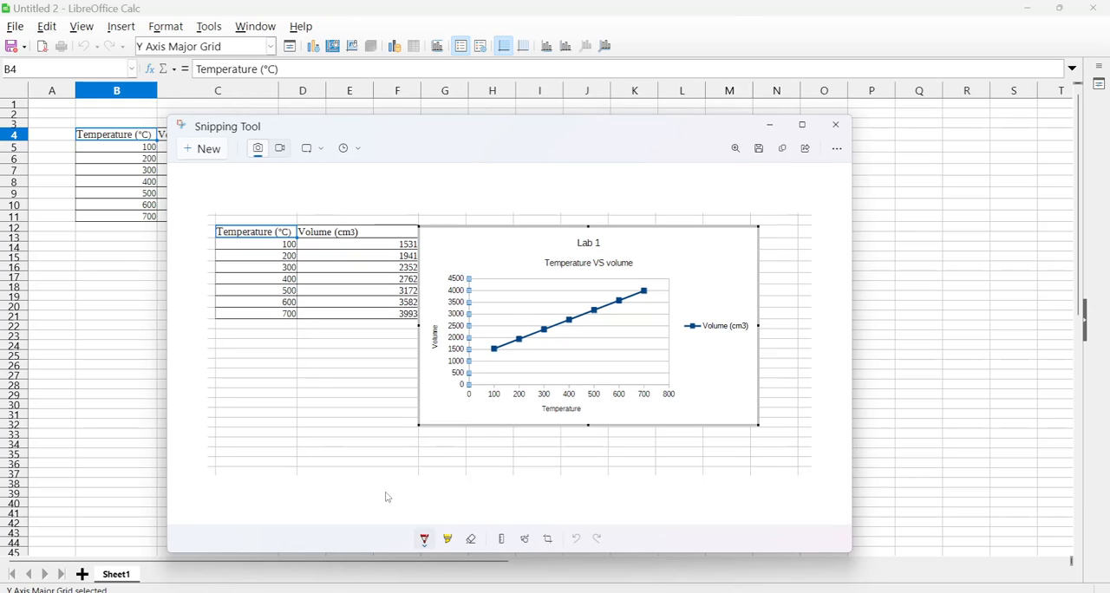
pyautogui.moveTo(460, 448)
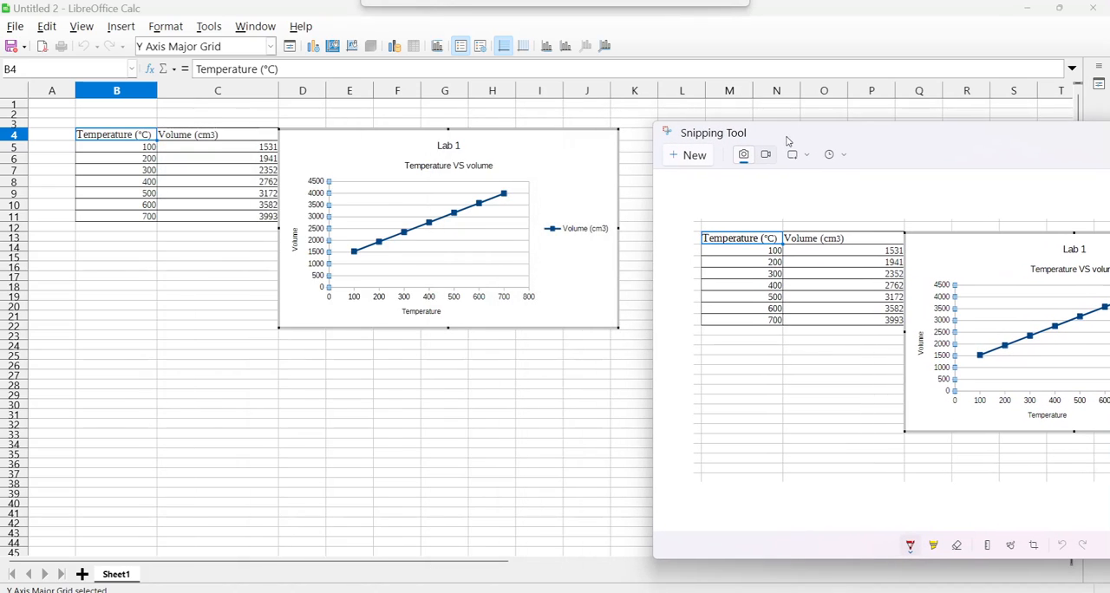
pyautogui.moveTo(844, 214)
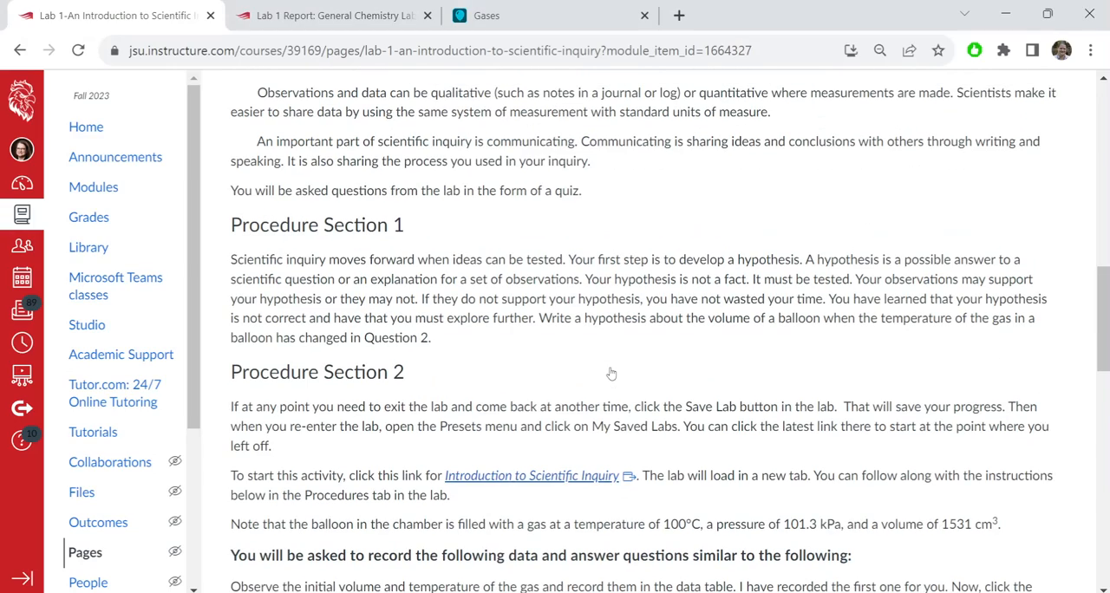
# Switch to the Lab 1 Report quiz in Canvas and start its student preview.
pyautogui.click(330, 15)
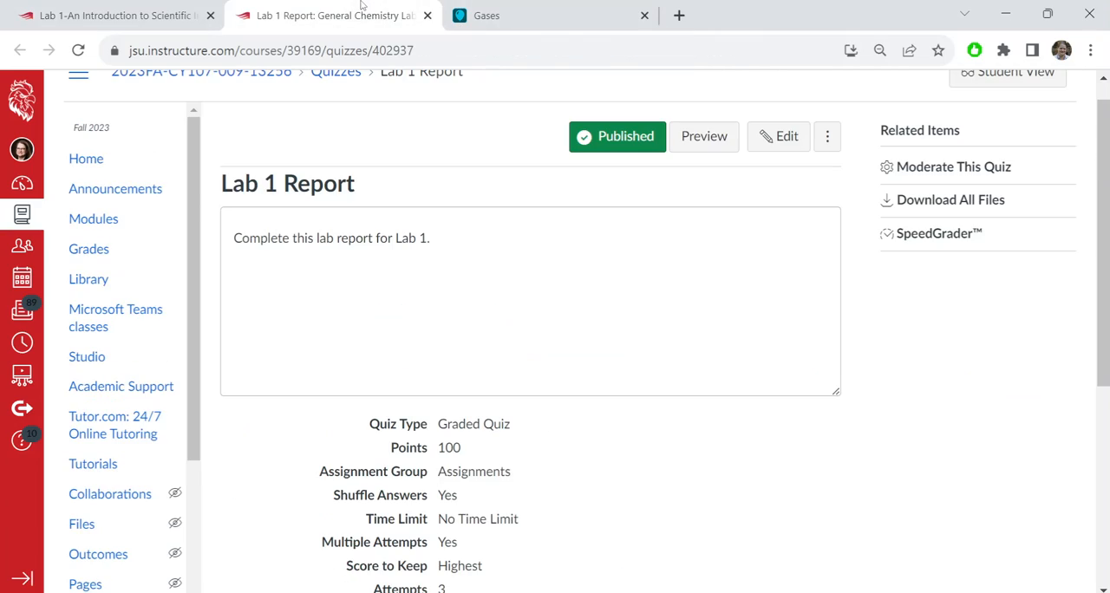
pyautogui.click(704, 136)
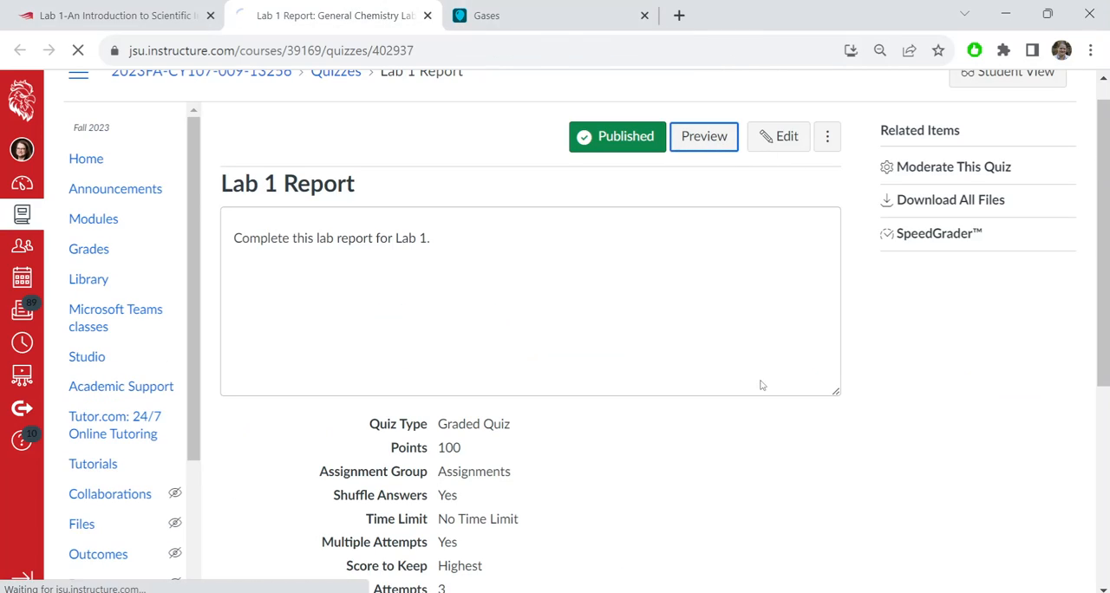
pyautogui.click(702, 136)
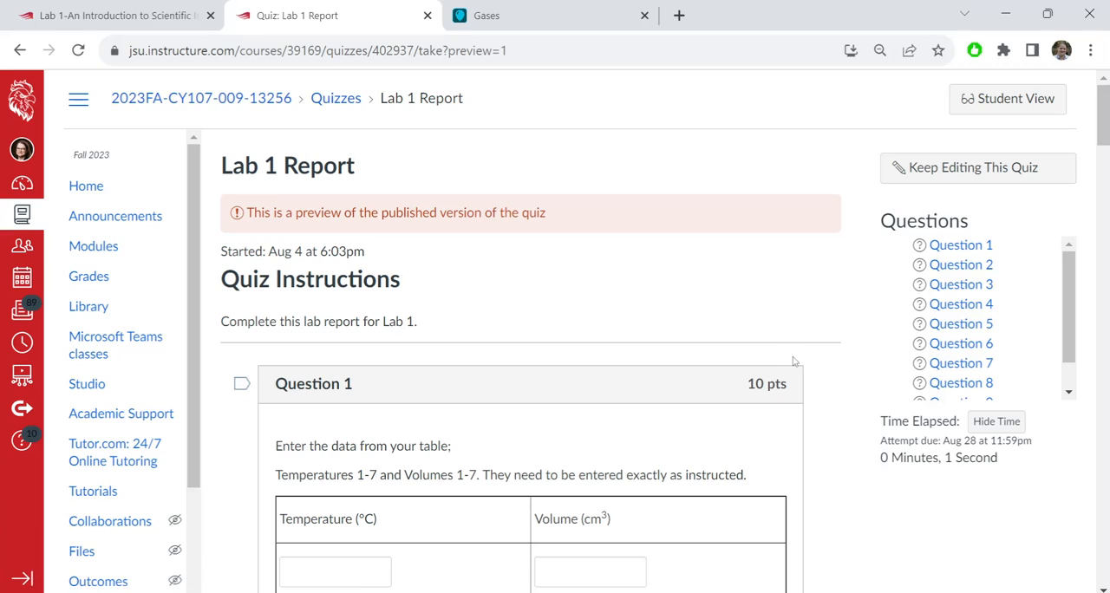
# Scroll down the quiz preview to the graph upload question.
pyautogui.scroll(-3)
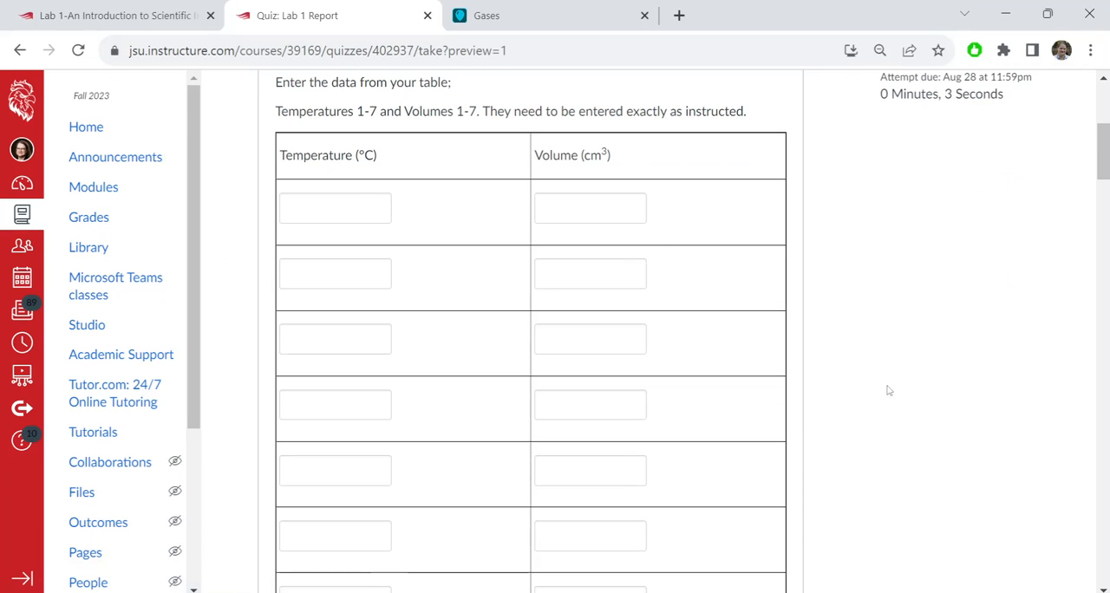
pyautogui.scroll(-3)
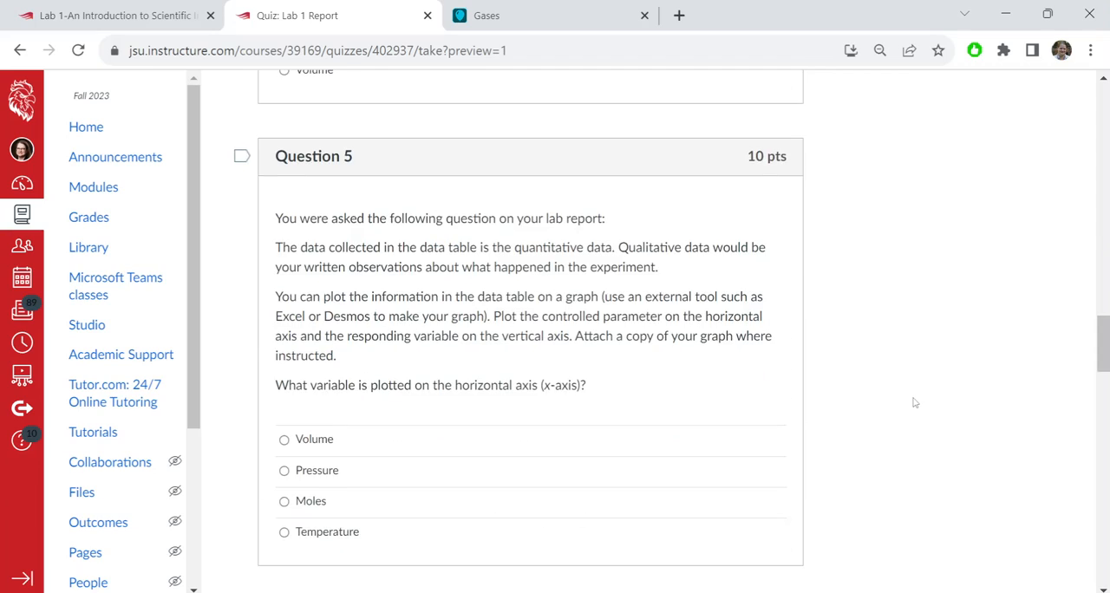
pyautogui.scroll(-3)
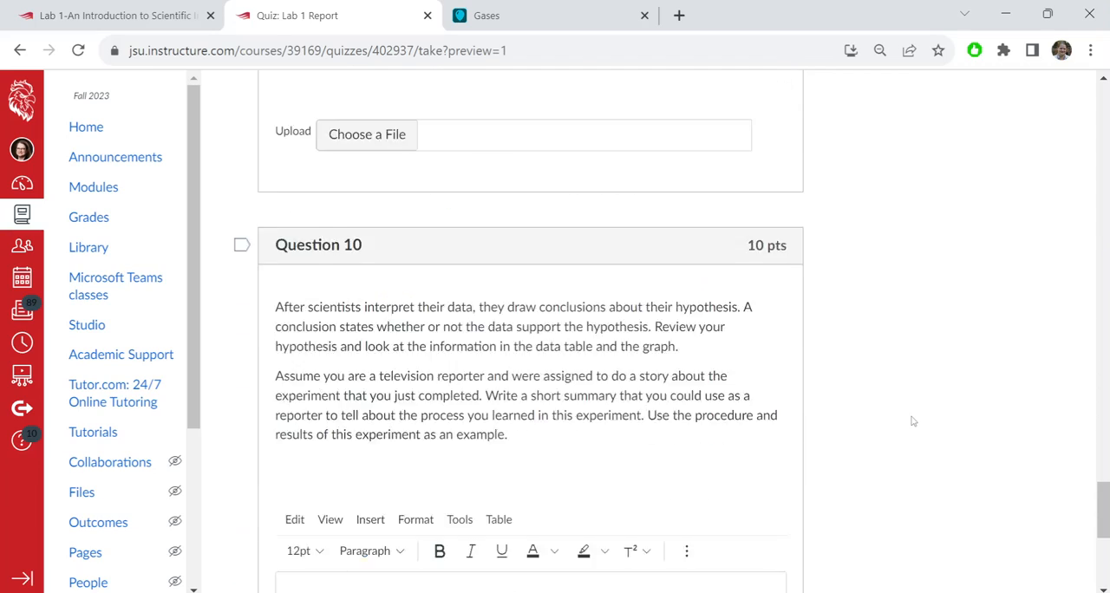